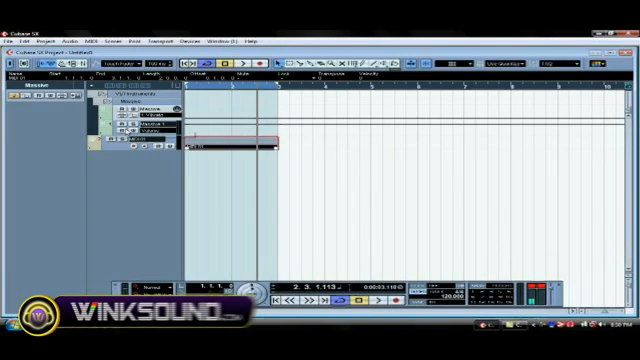
Turn Massive's Filter 1 Cutoff knob down to a lower cutoff value
{"action": "left_click", "coordinate": [40, 95]}
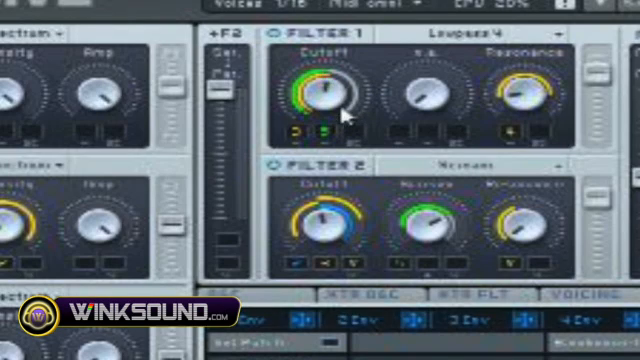
{"action": "left_click_drag", "start_coordinate": [325, 95], "coordinate": [320, 105]}
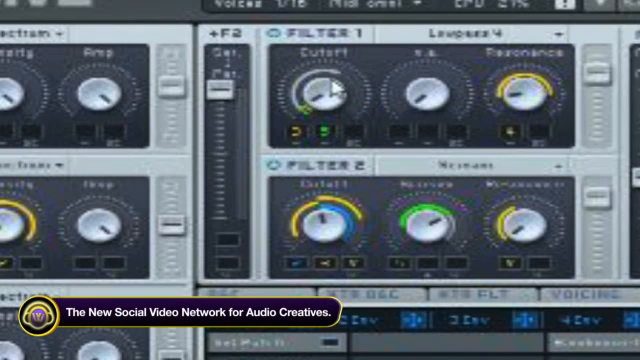